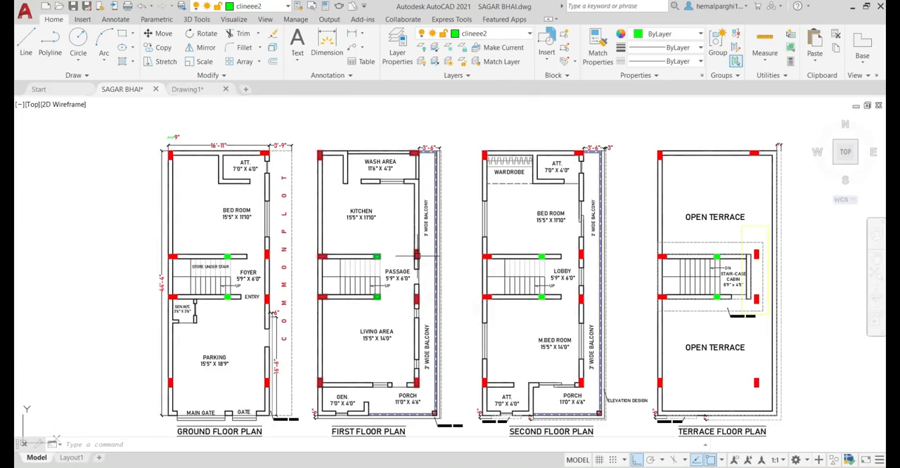
pyautogui.moveTo(418, 255)
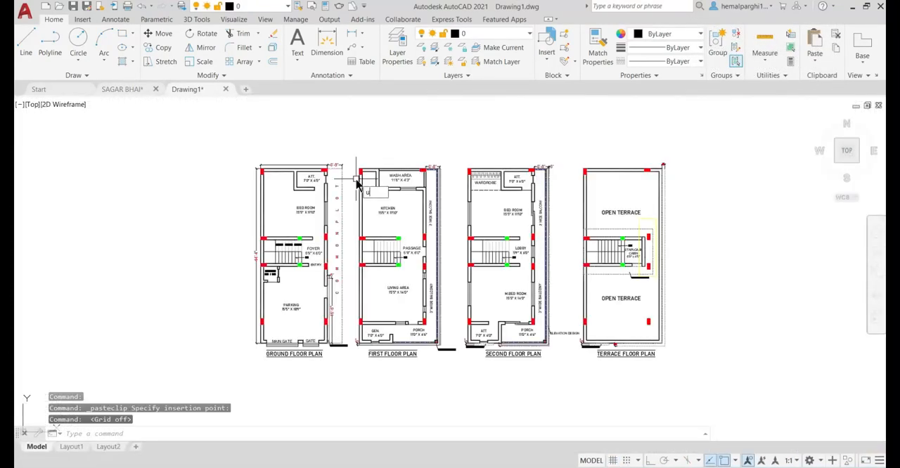
# Step: Use UN to set the Drawing Units for the new metric floor-plan drawing
pyautogui.write('UN')
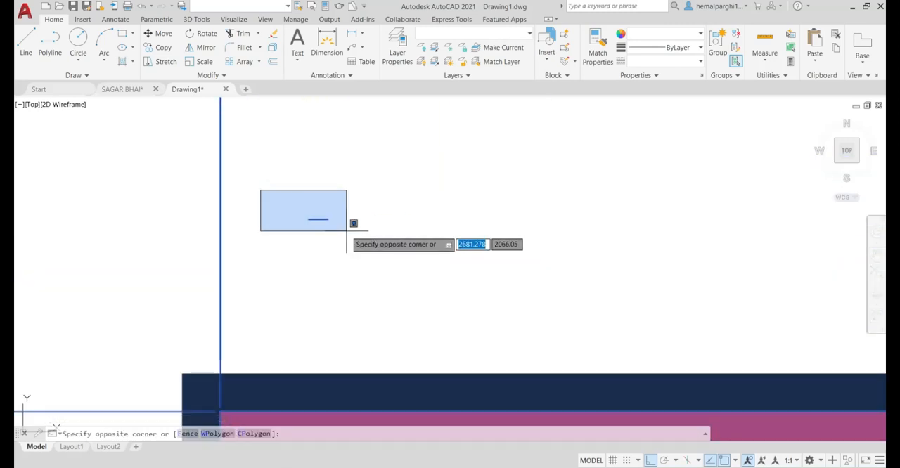
# Step: Scale the floor plans by reference from the column corner toward a 0.23 m column width
pyautogui.write('SC')
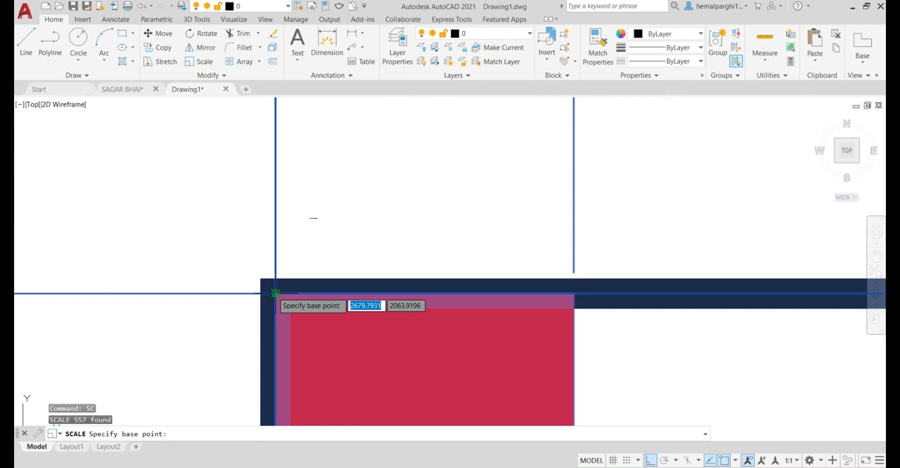
pyautogui.click(275, 293)
pyautogui.write('p')
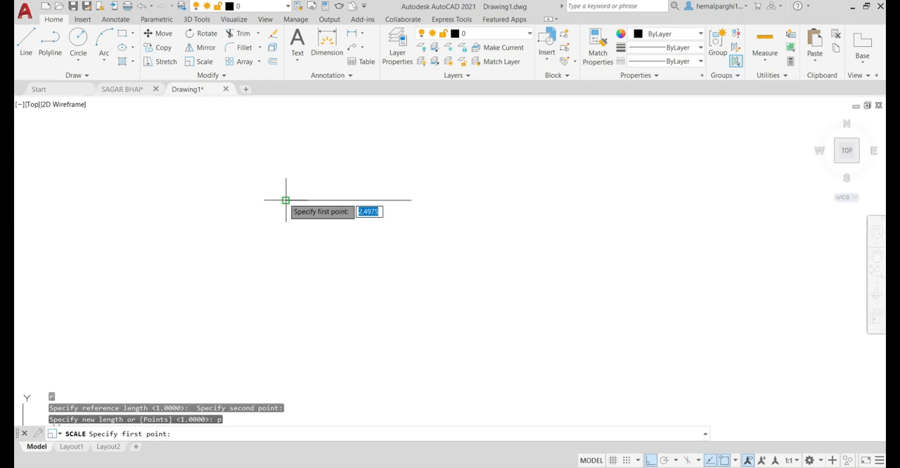
pyautogui.click(285, 201)
pyautogui.write('DIM')
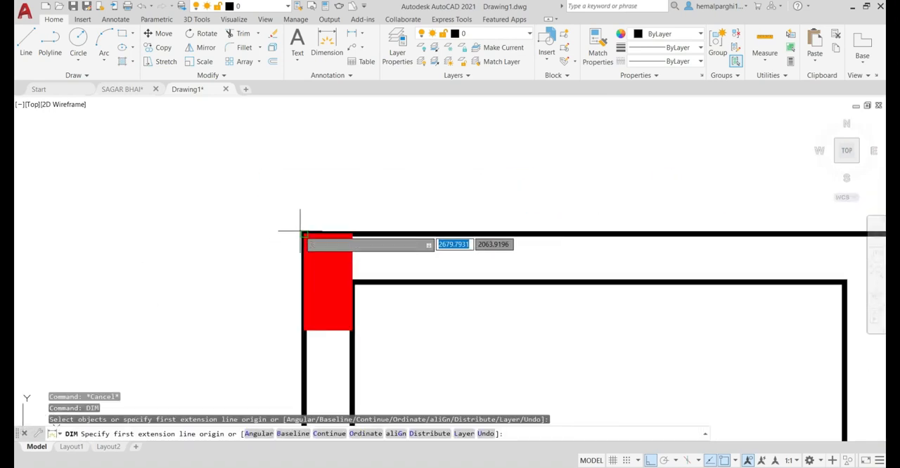
# Step: Start a dimension at the red column's top-left corner to check its width
pyautogui.click(350, 233)
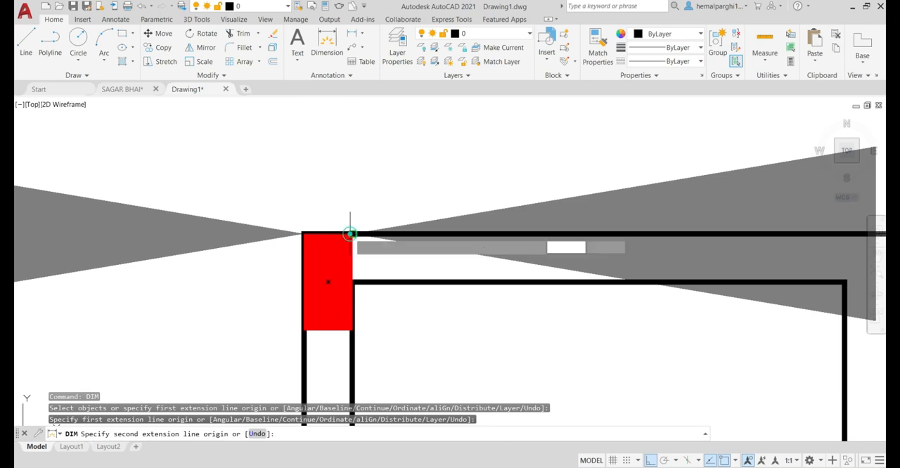